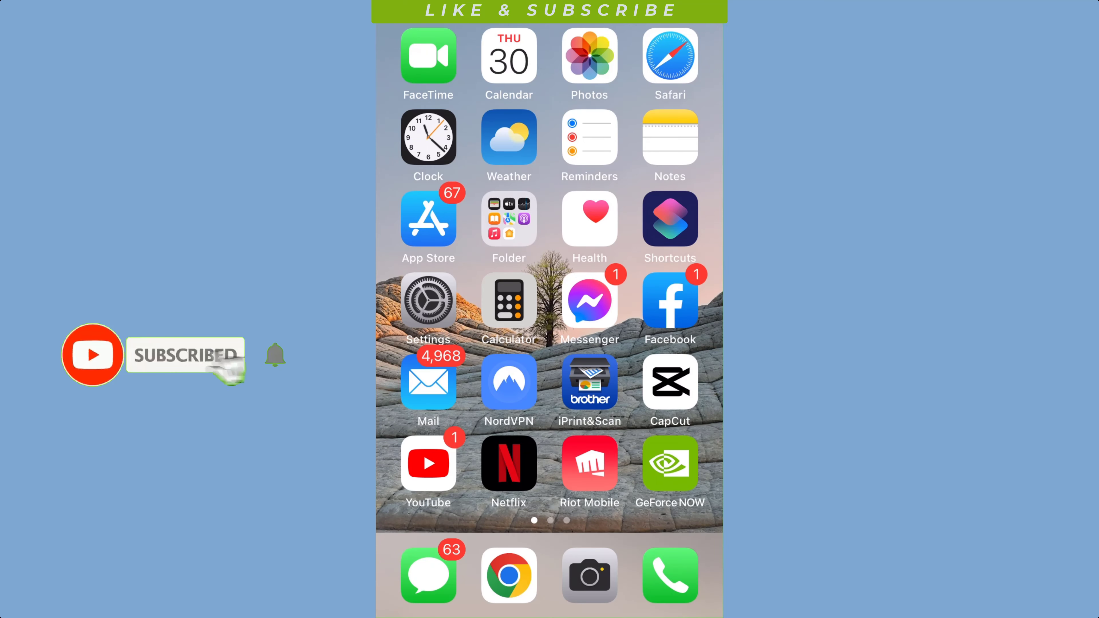
# Launch Settings from the home screen and scroll toward Screen Time
pyautogui.click(428, 300)
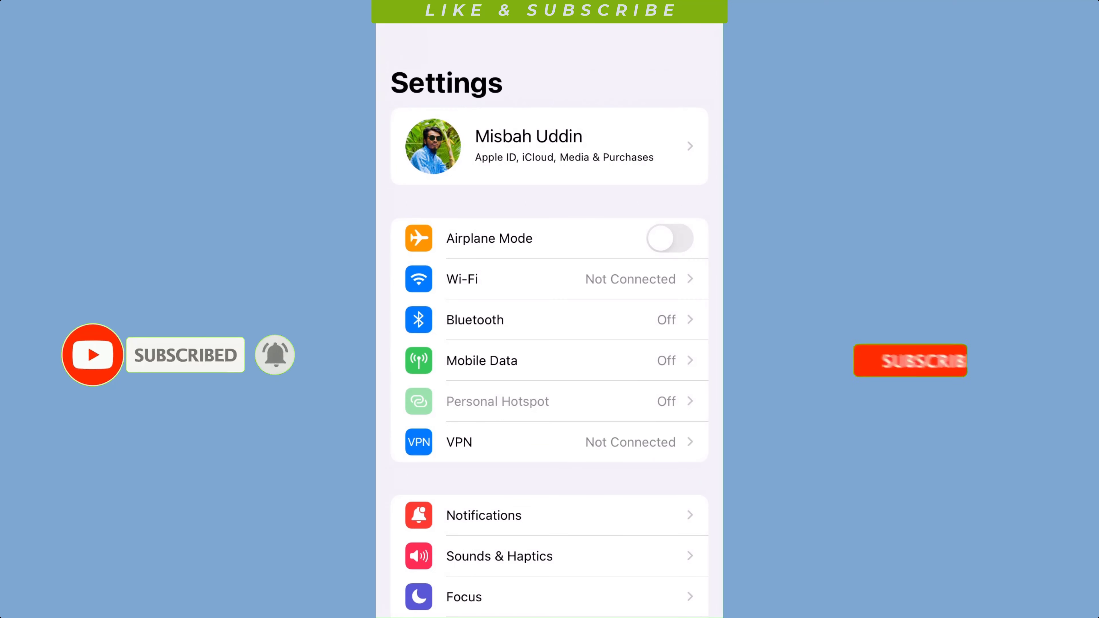
pyautogui.scroll(-3)
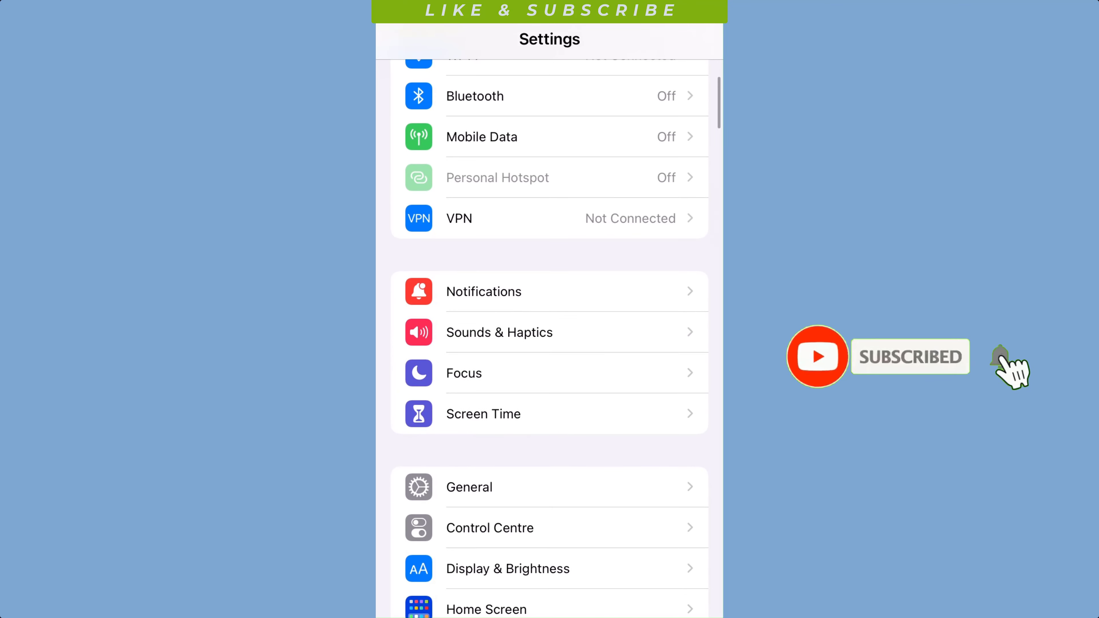
# Go into Screen Time and review its weekly usage chart and limit options
pyautogui.click(483, 414)
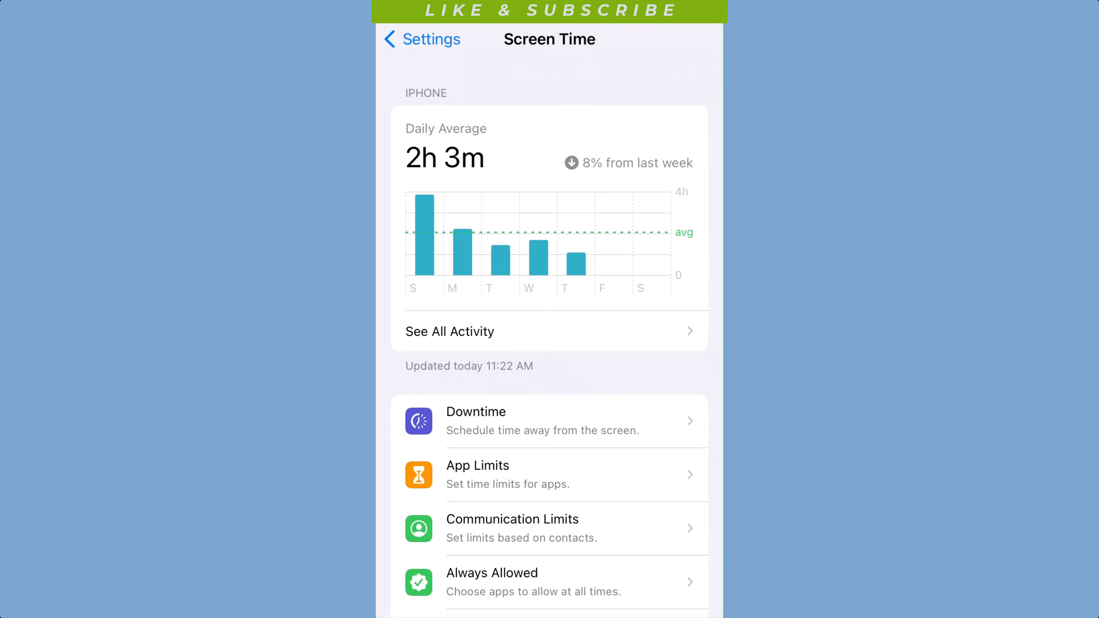
pyautogui.scroll(-3)
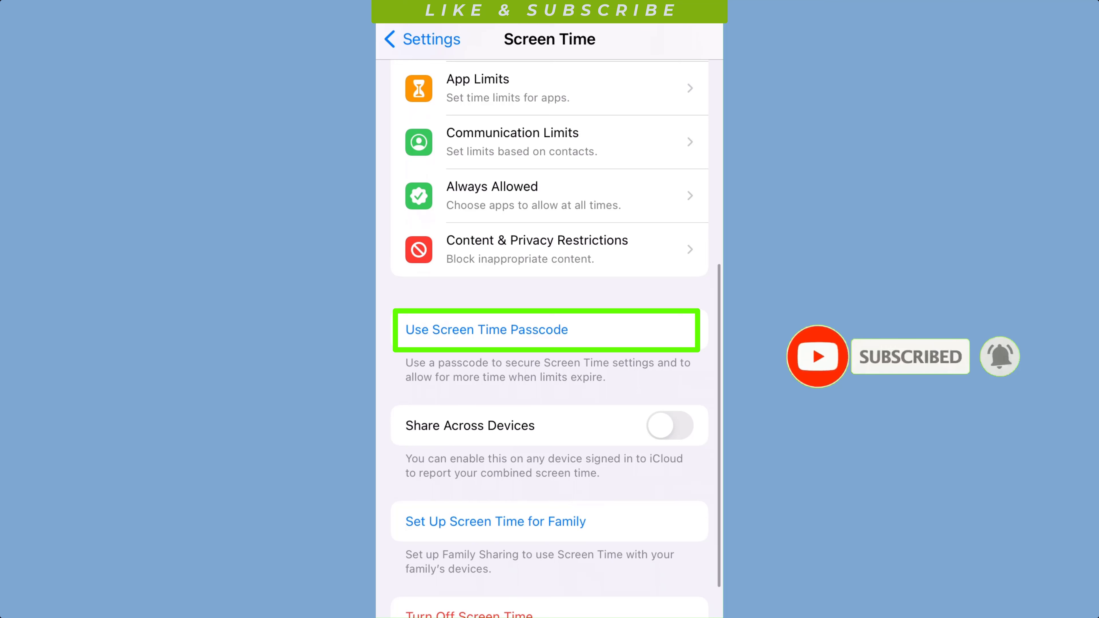
pyautogui.scroll(-3)
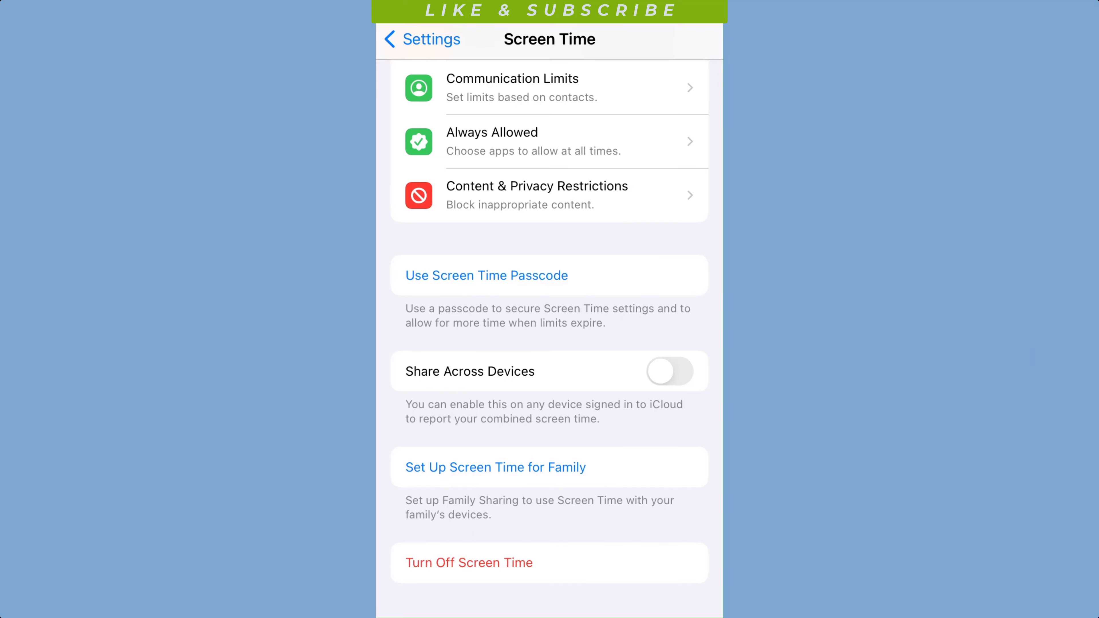
pyautogui.scroll(3)
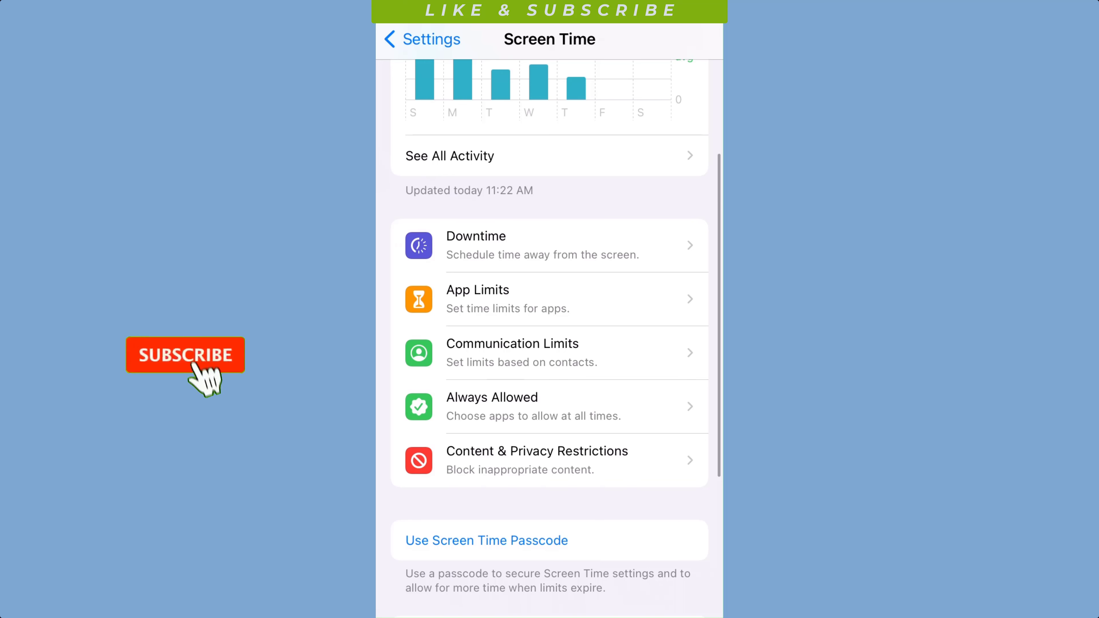
# Enable the Scheduled toggle in Downtime so it reads Off until schedule
pyautogui.click(185, 355)
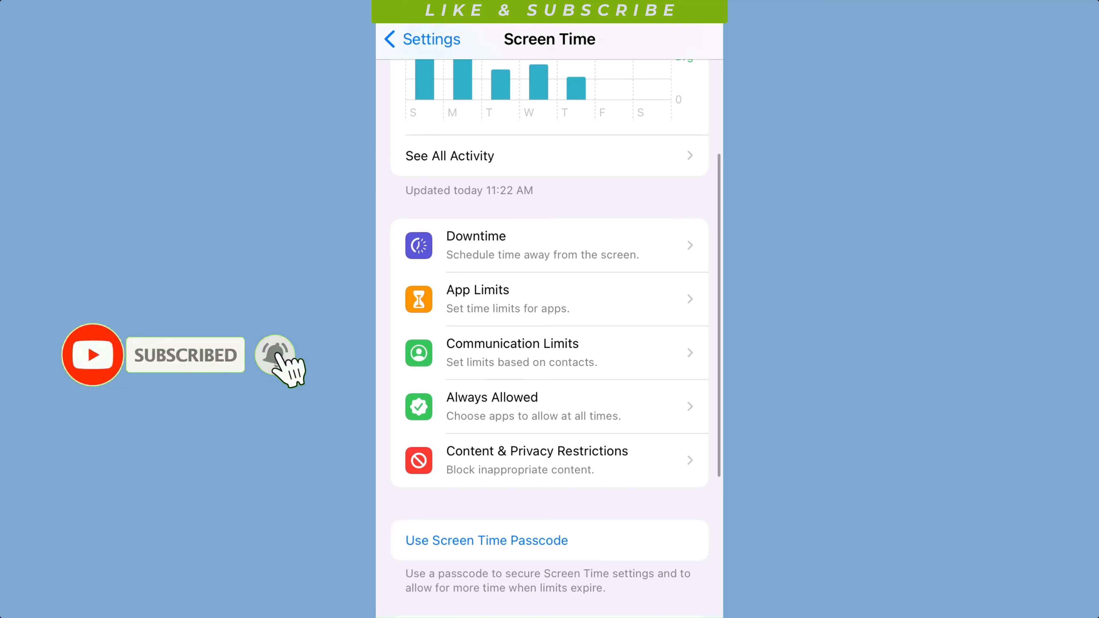
pyautogui.click(275, 354)
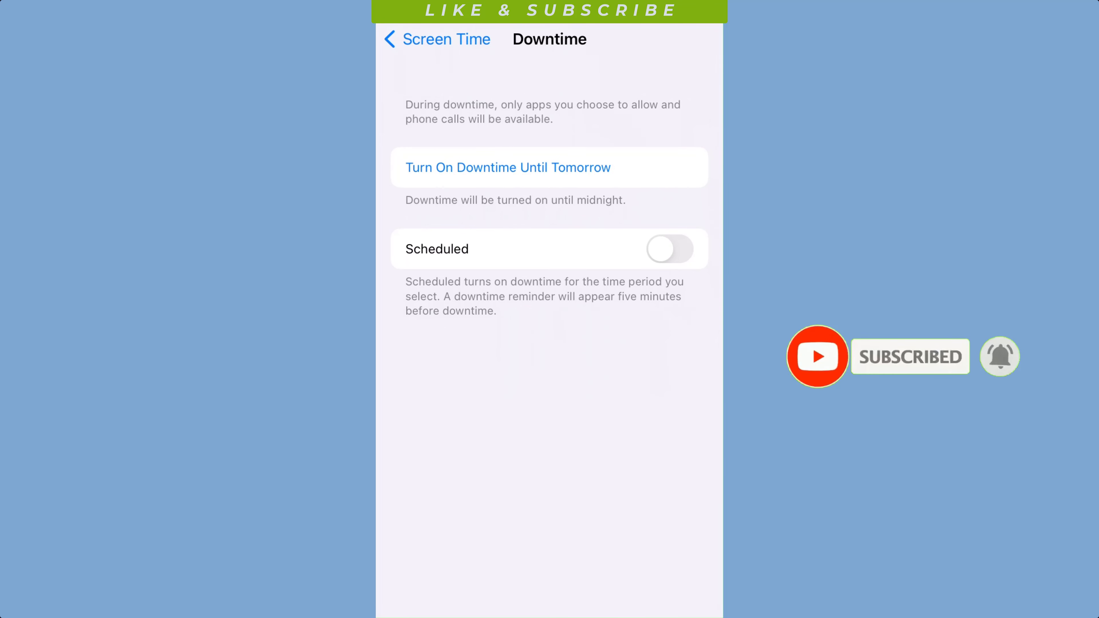
pyautogui.click(668, 249)
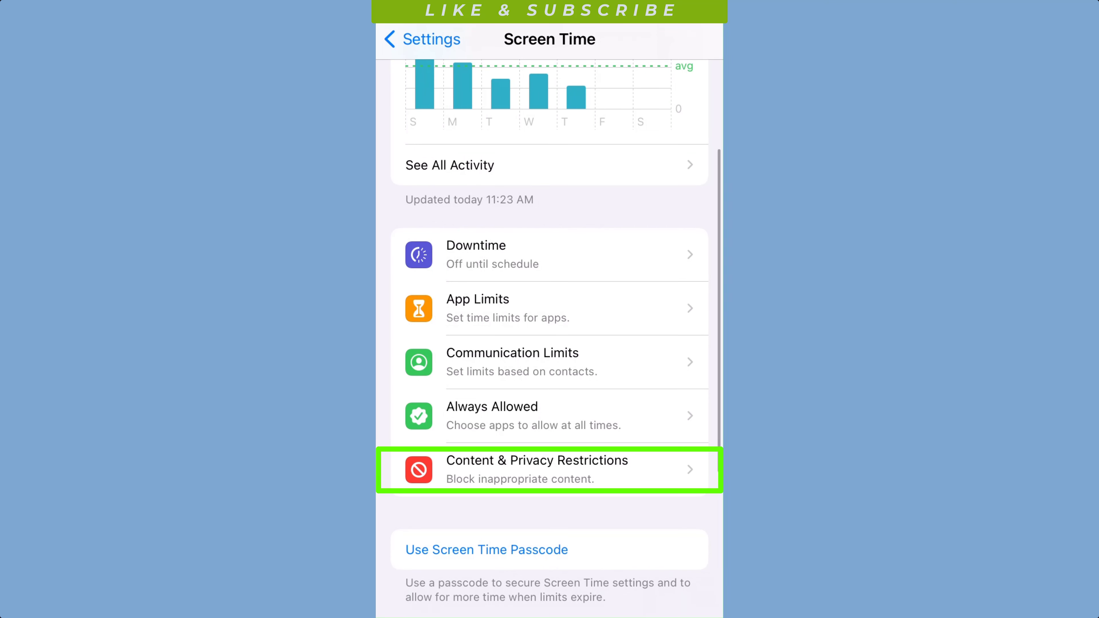
# Turn on Content & Privacy Restrictions, check Allowed Apps, and show the Content Restrictions list
pyautogui.click(549, 469)
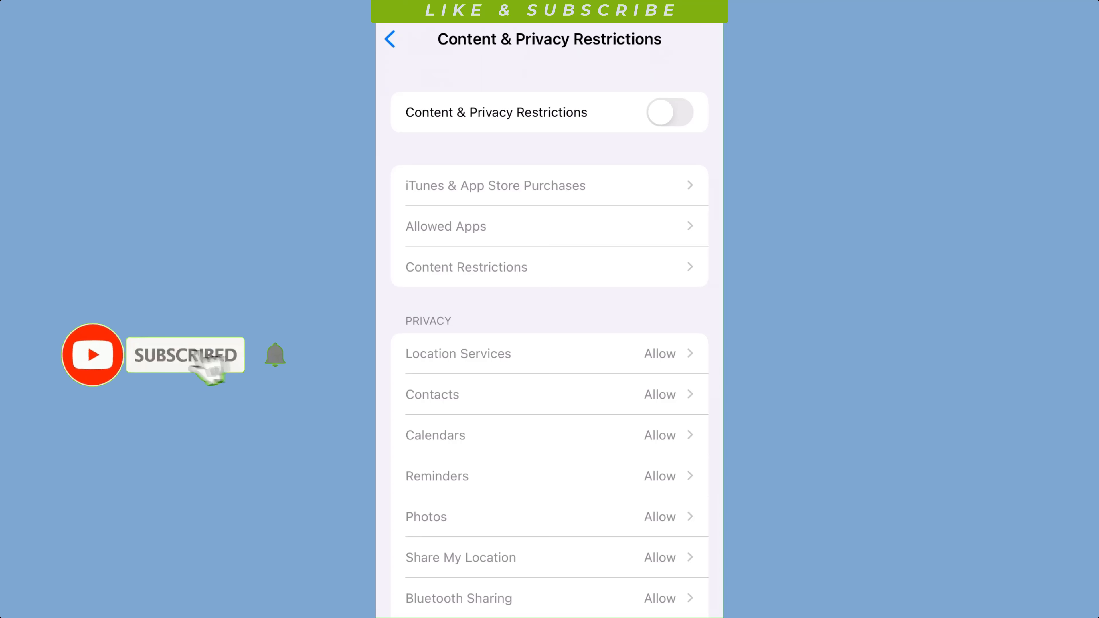
pyautogui.click(669, 112)
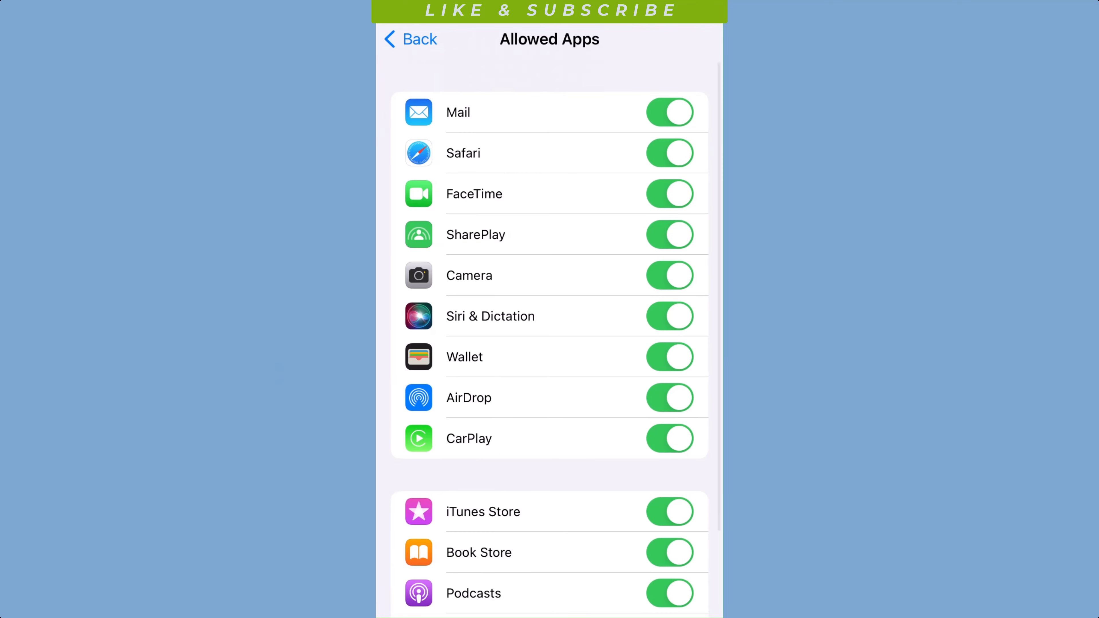
pyautogui.click(409, 40)
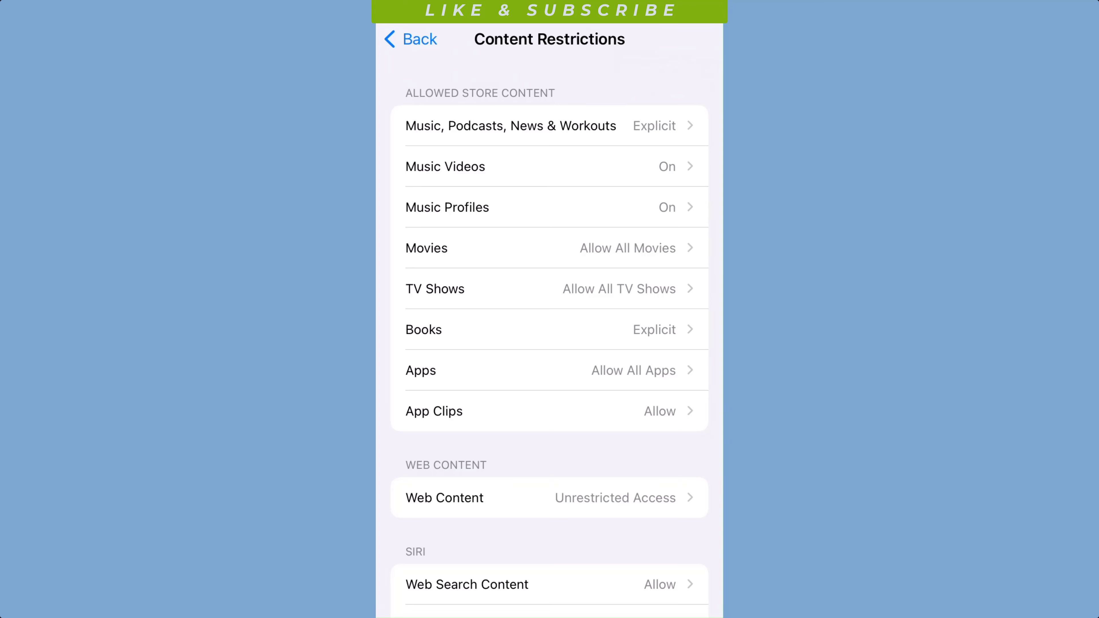
# Set Explicit Language to Don't Allow and Web Content to Limit Adult Websites, then return to Screen Time
pyautogui.scroll(-3)
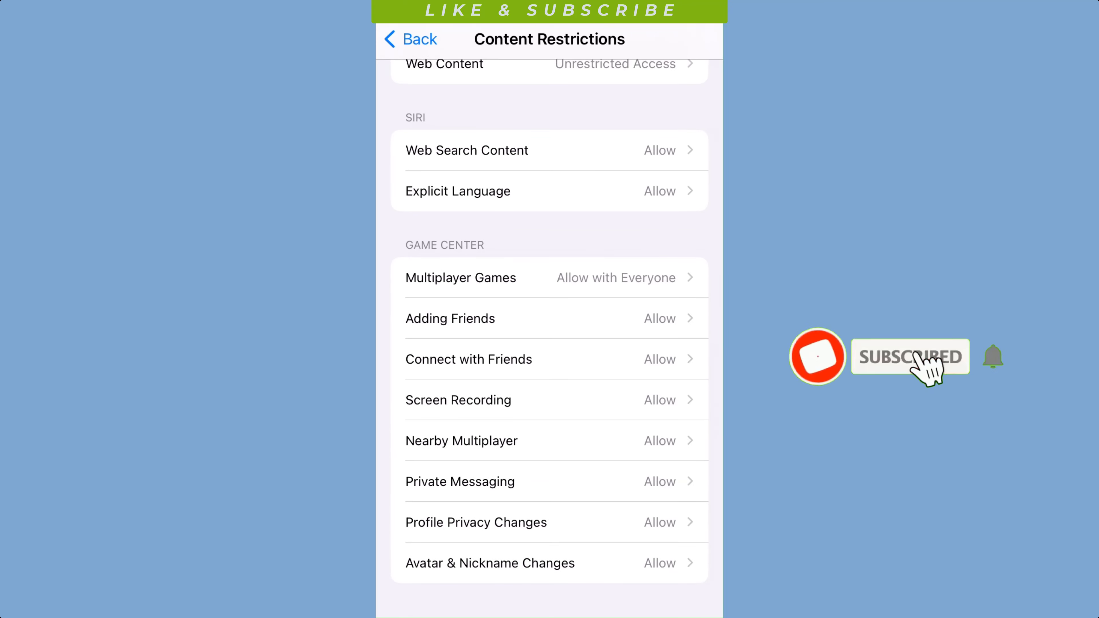
pyautogui.scroll(-3)
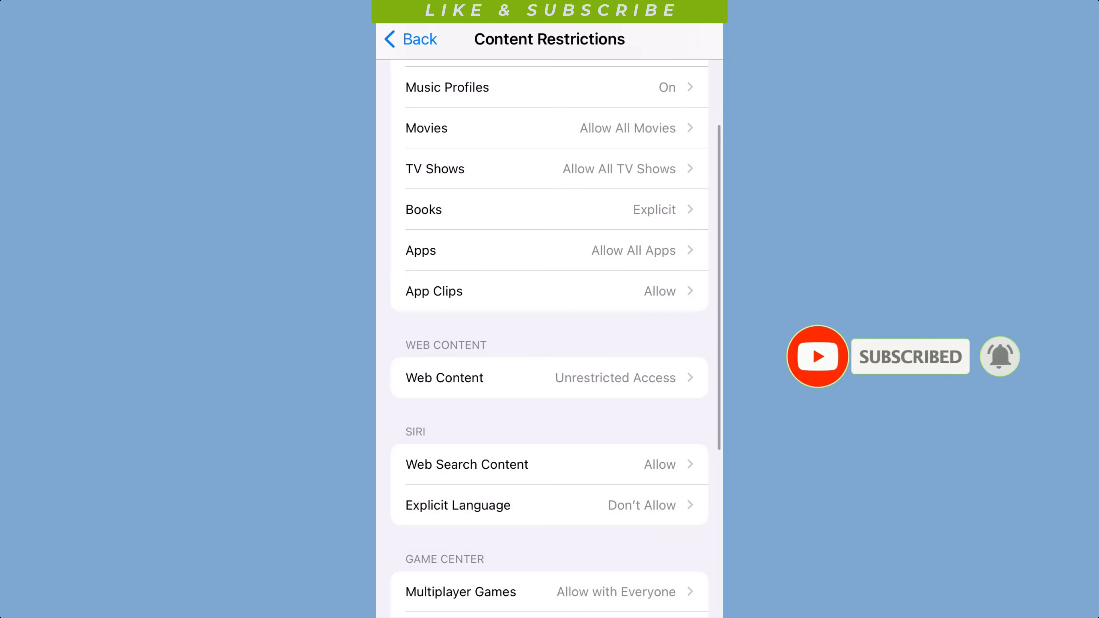
pyautogui.click(549, 377)
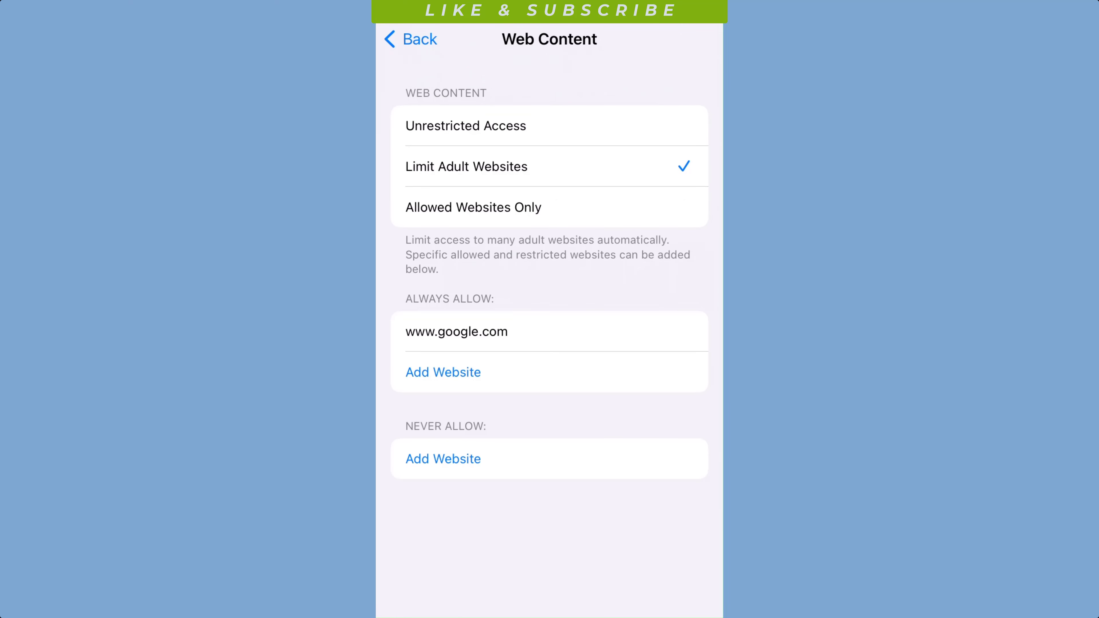
pyautogui.click(409, 39)
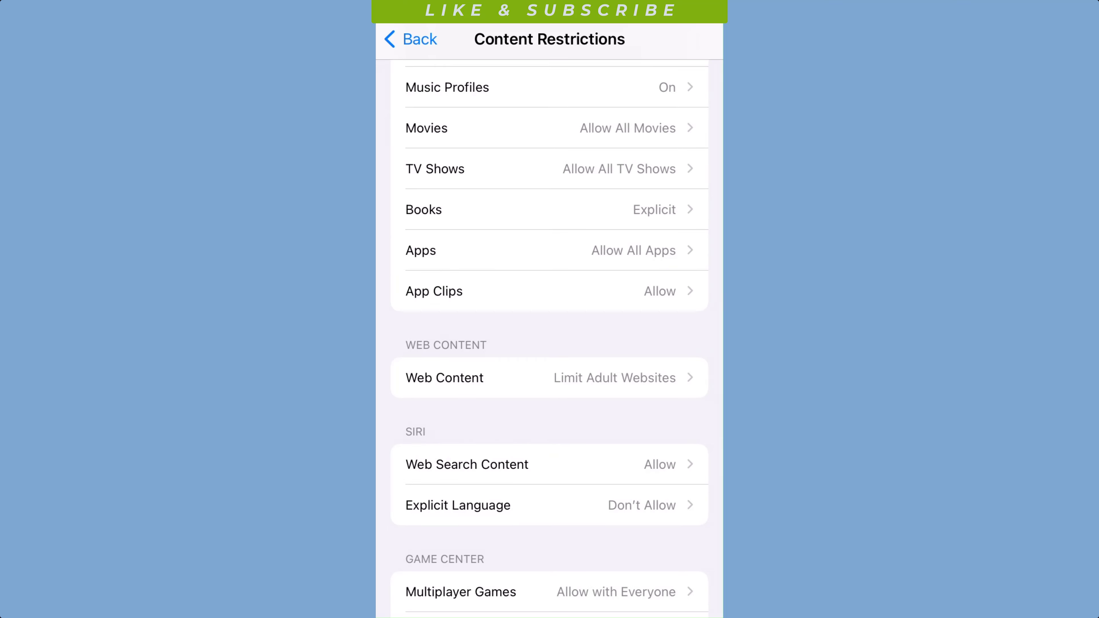
pyautogui.scroll(-3)
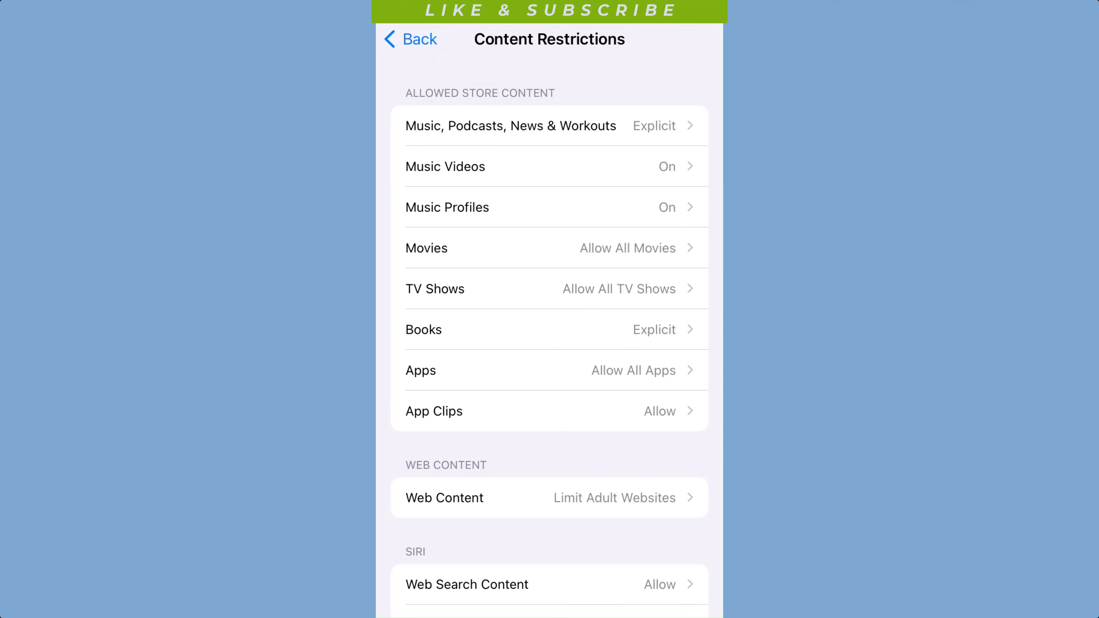
pyautogui.click(410, 40)
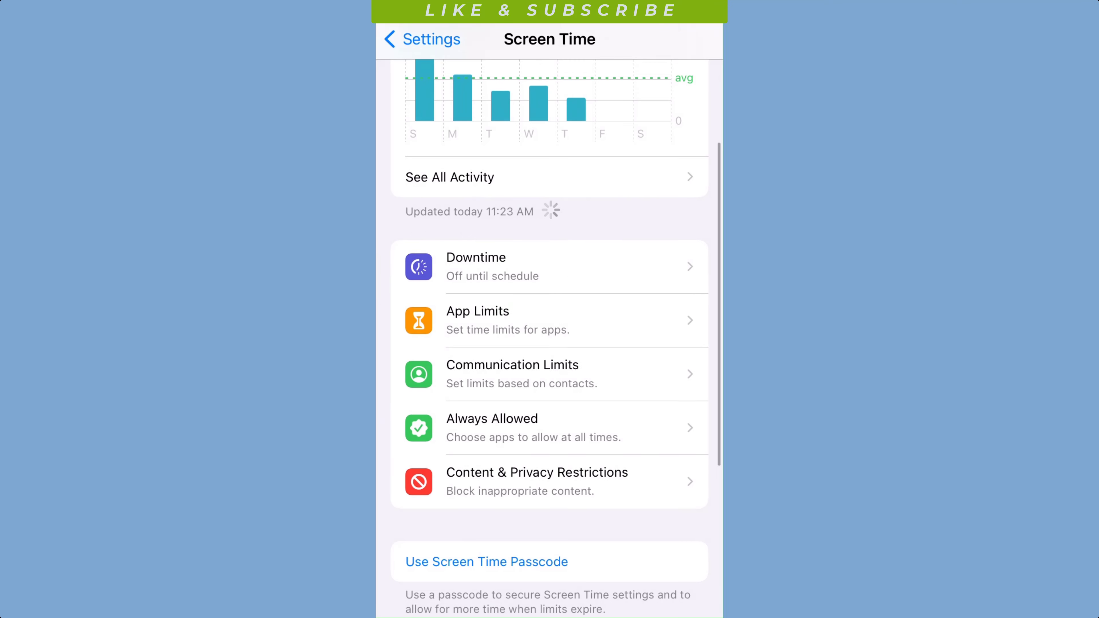